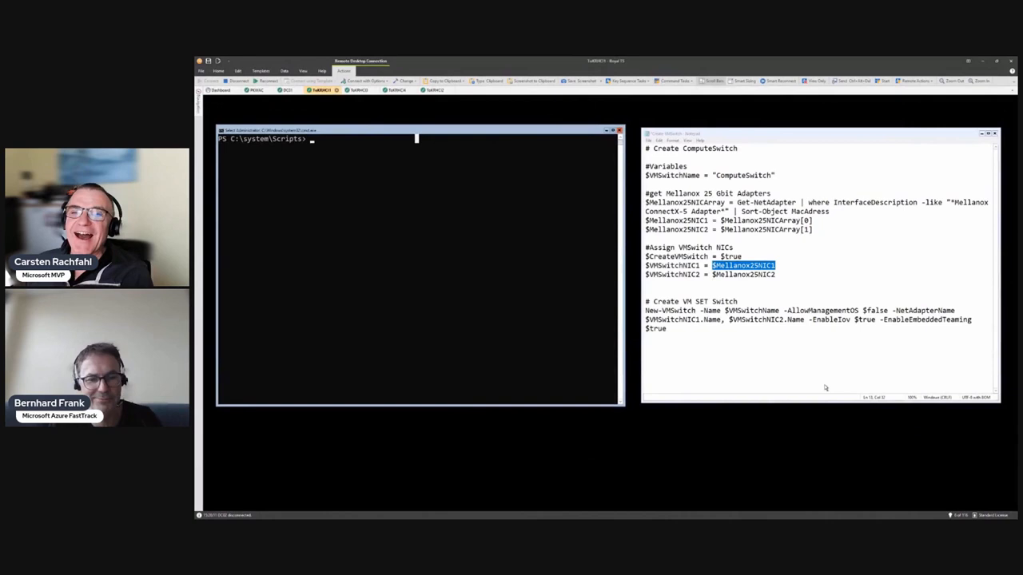
mouse_move(497, 313)
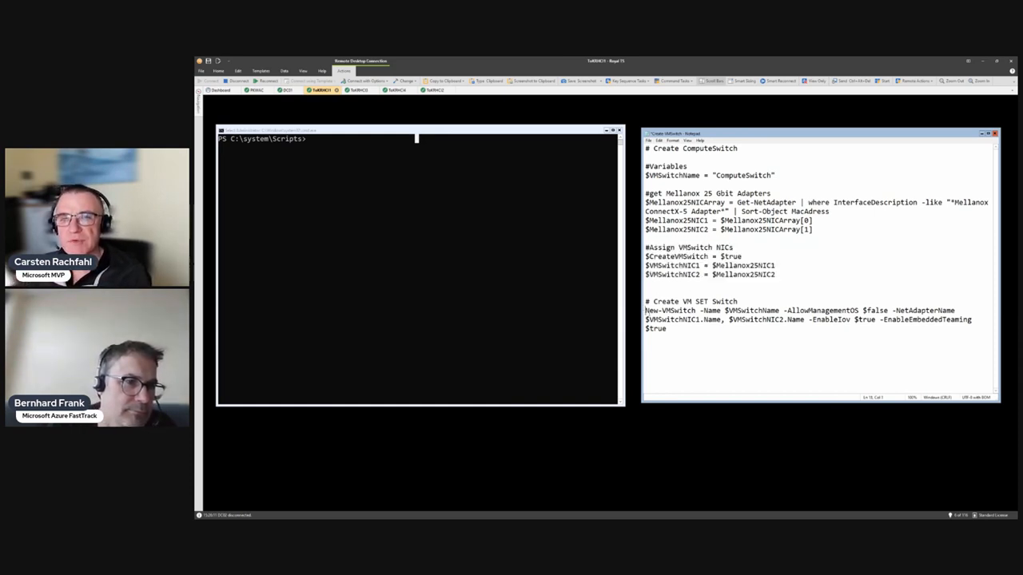
Run .\Create-VMSwitch.ps1 to create ComputeSwitch as an external teamed switch, then begin a get-vm query.
drag(646, 310, 665, 329)
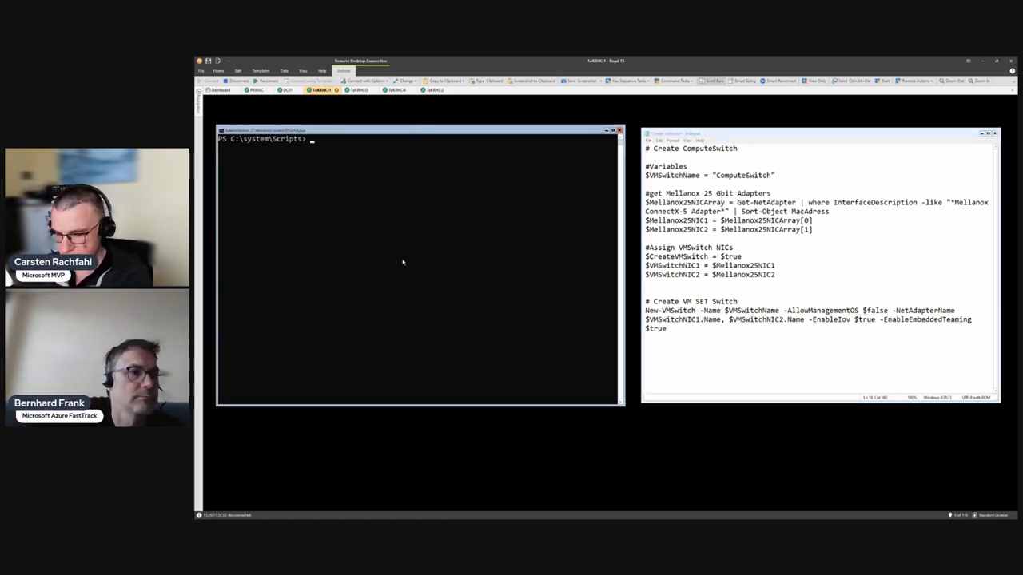
text(.\Create-VMSwitch.ps1)
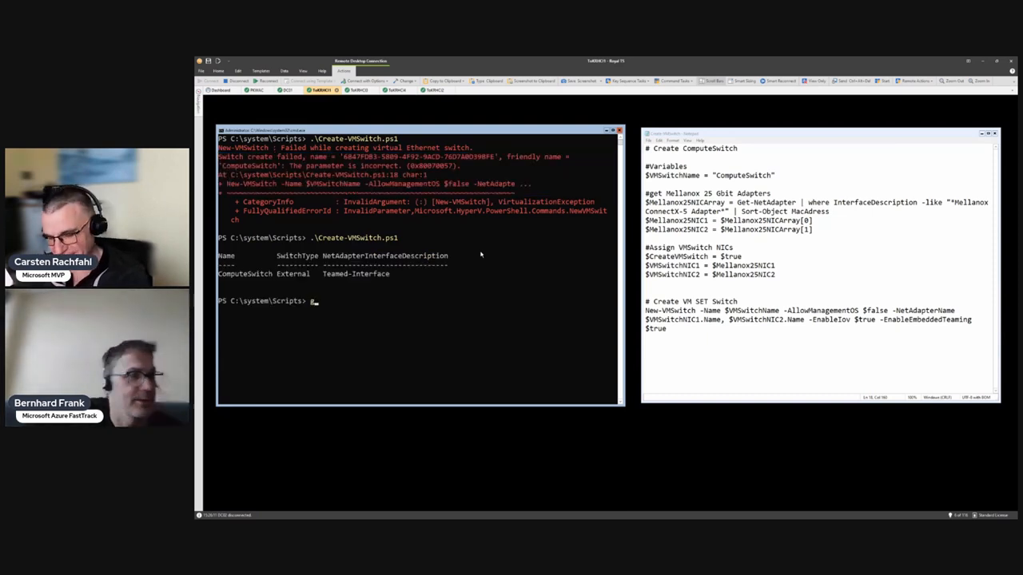
text(get-vm)
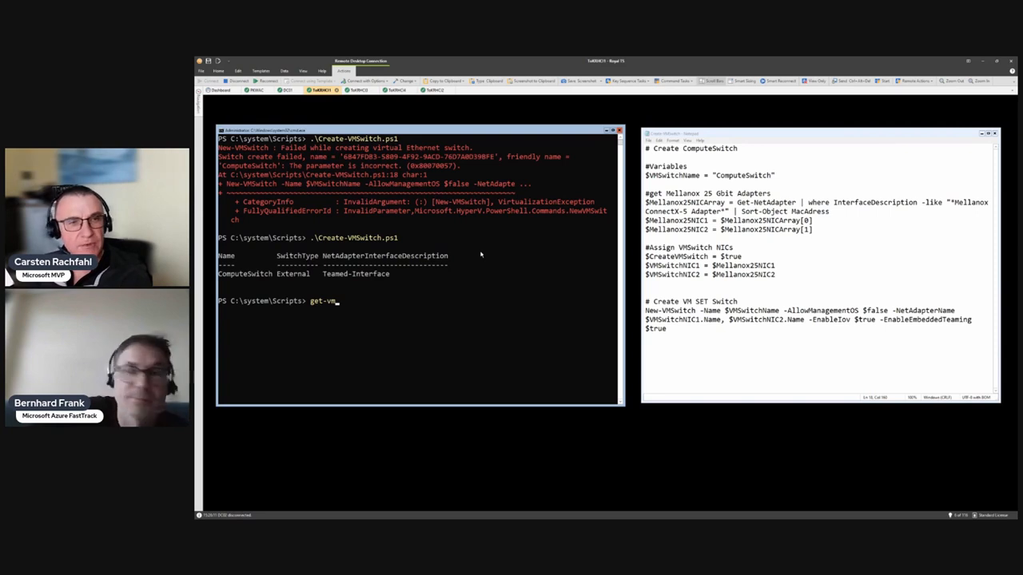